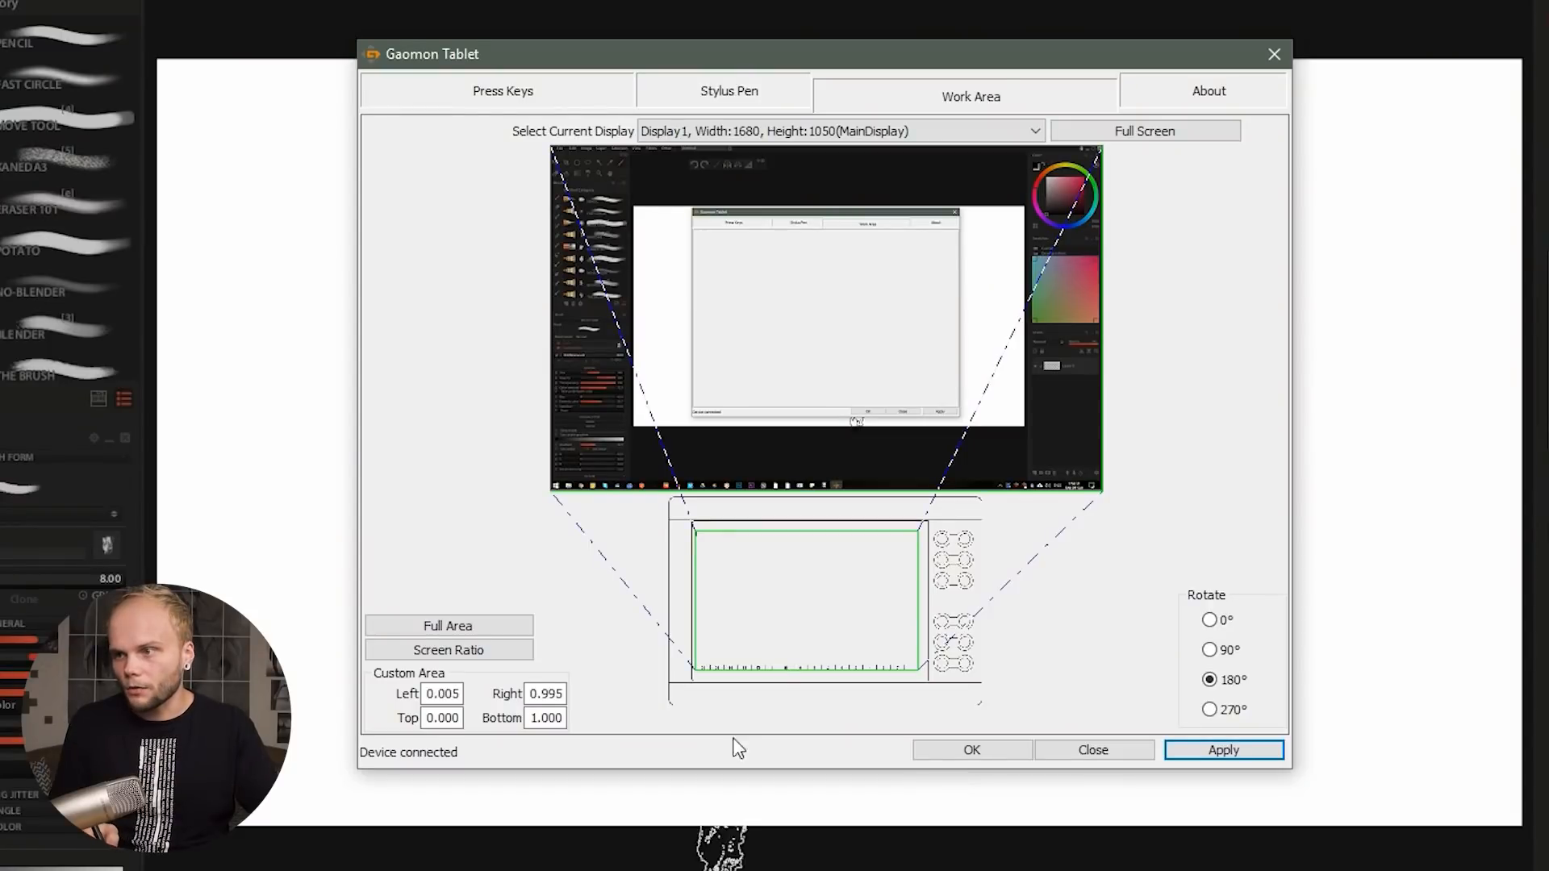
mouse_move(1086, 354)
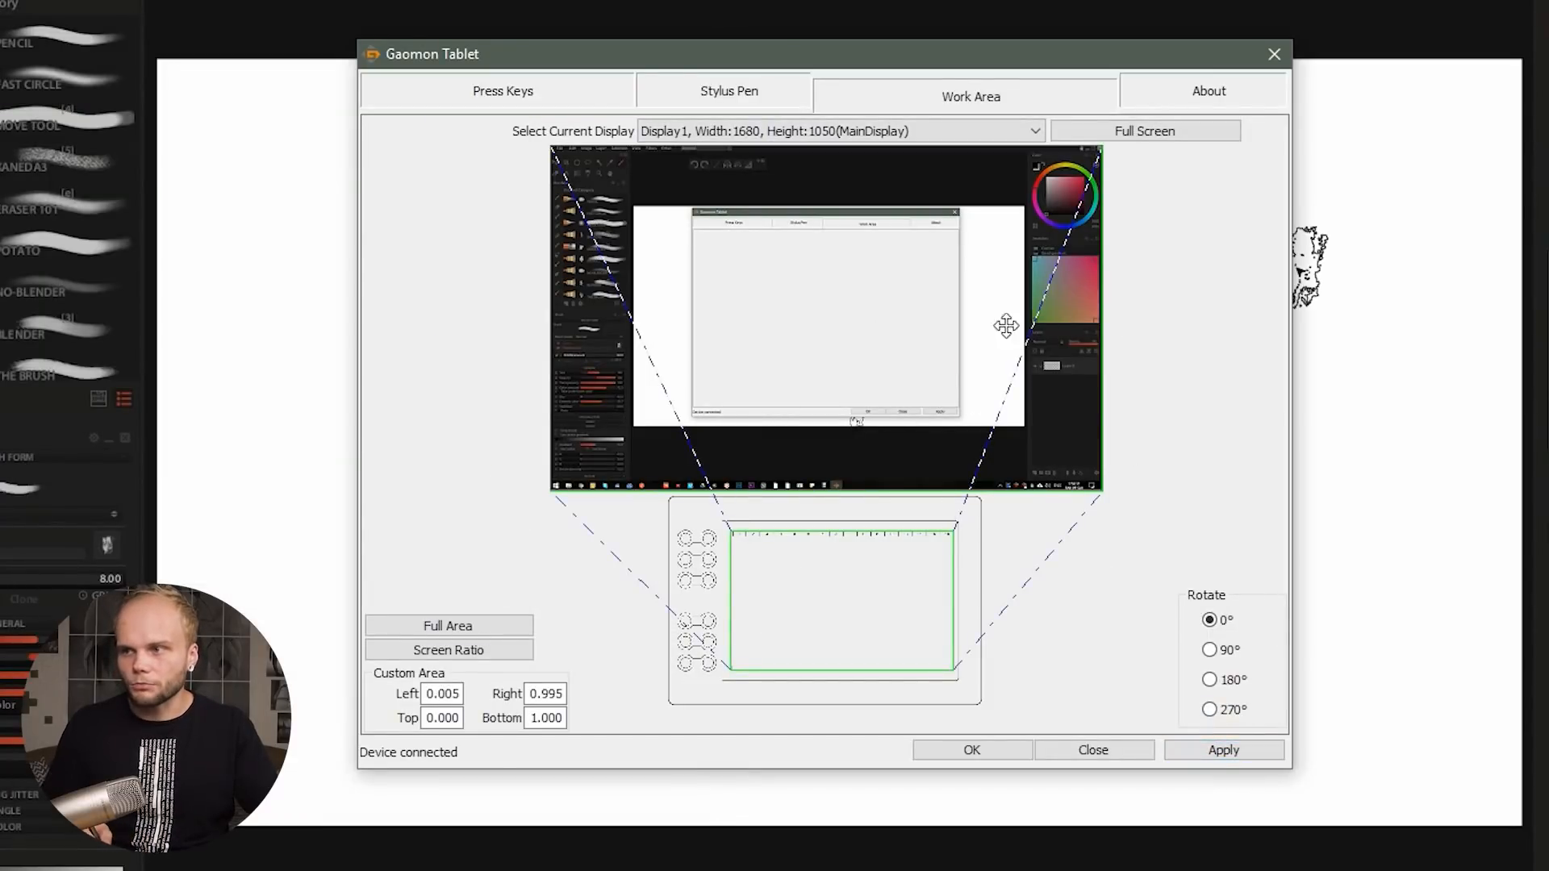
mouse_move(939, 305)
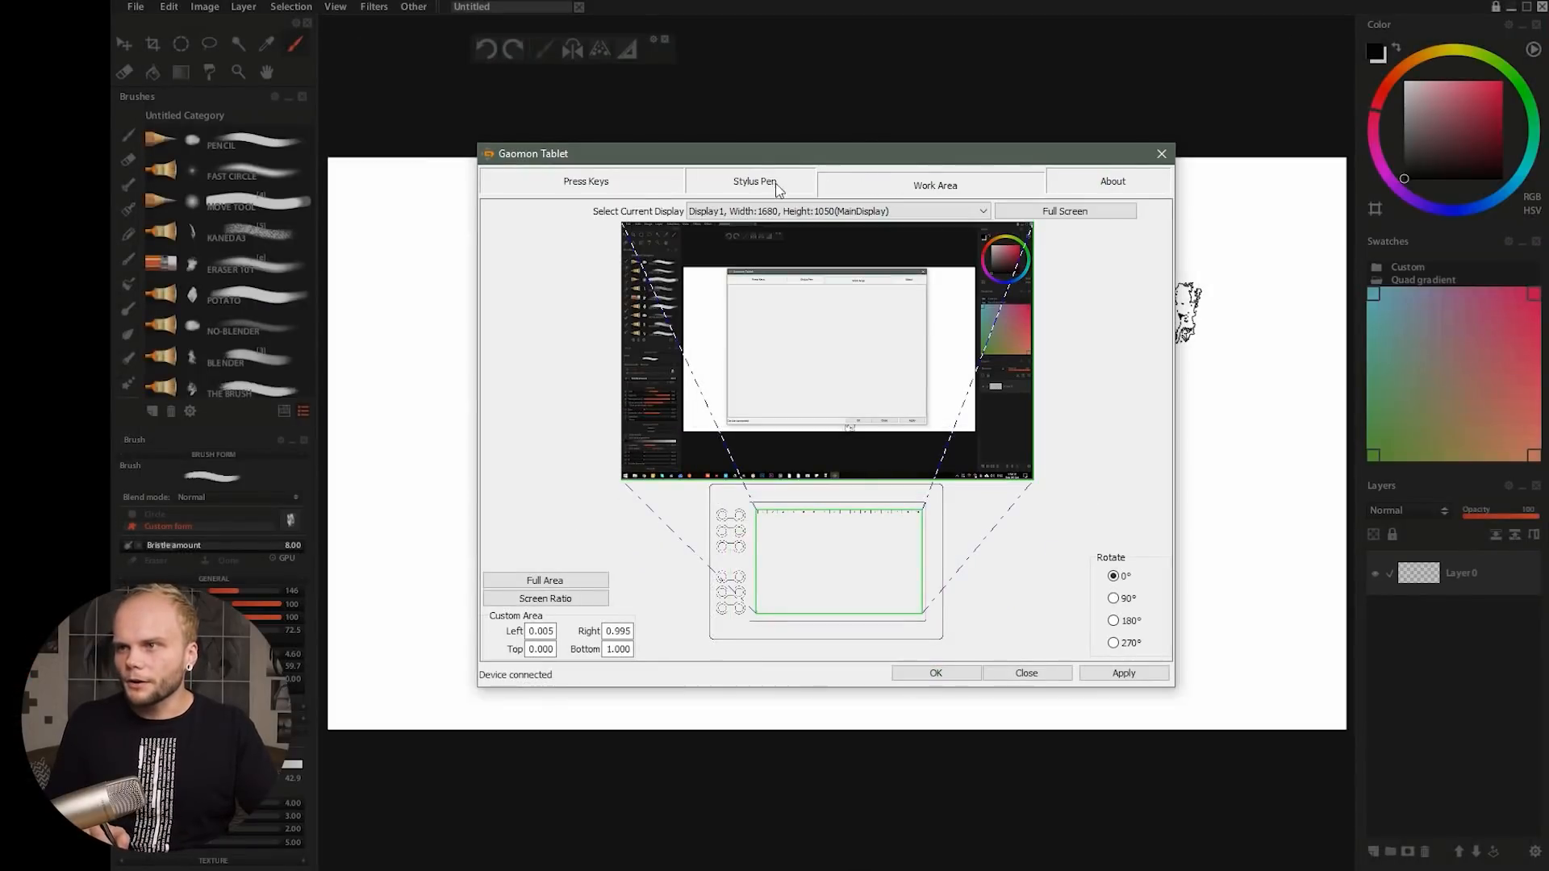
Step: Review the pen pressure settings on the Stylus Pen page before closing the driver
click(755, 181)
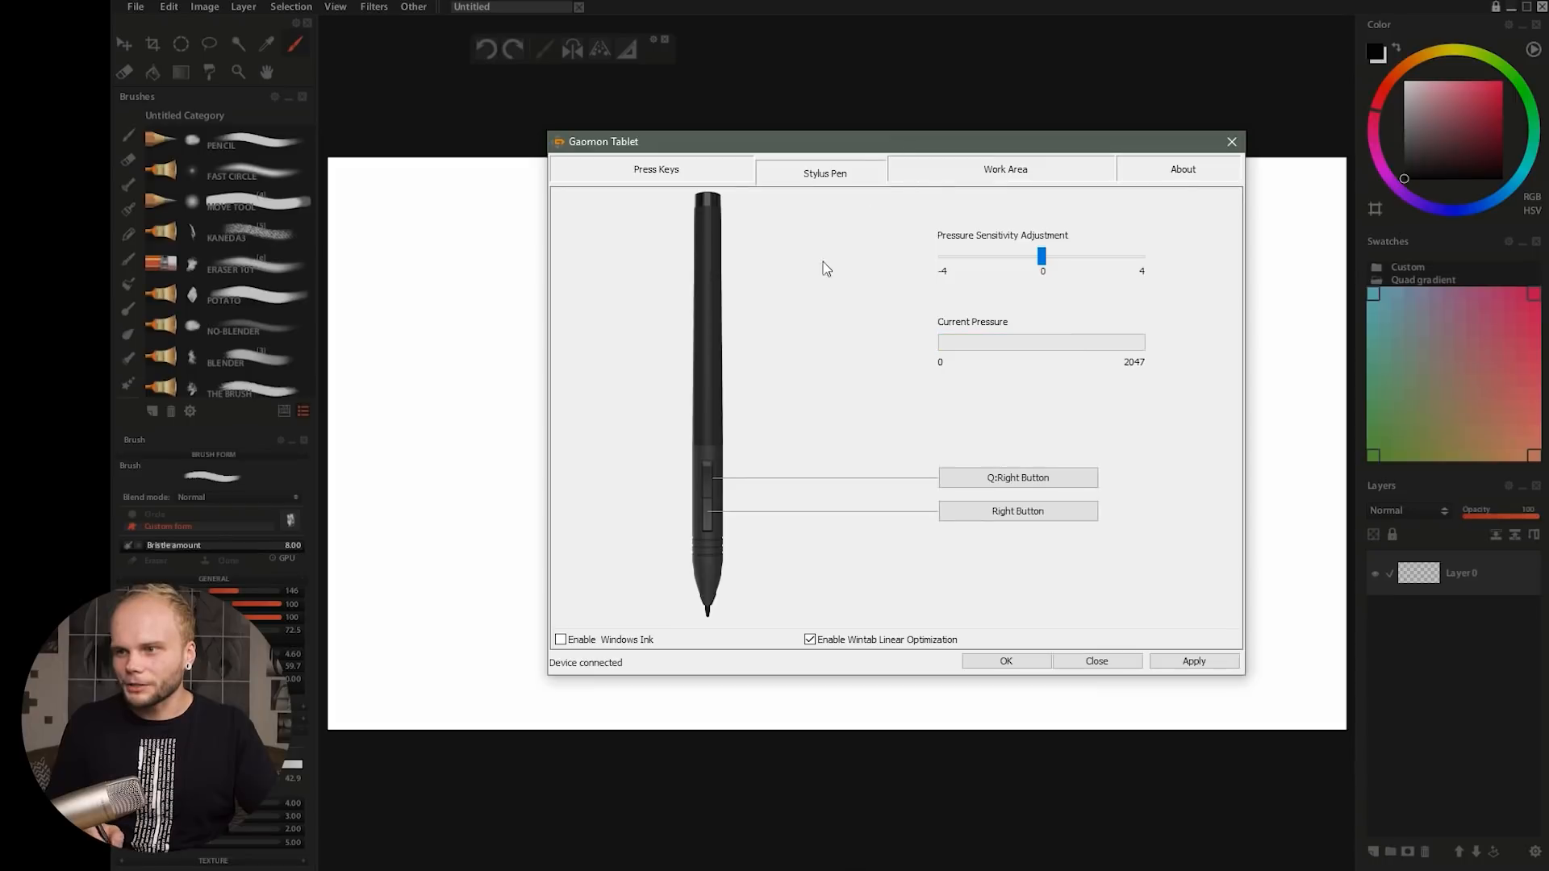
mouse_move(595, 662)
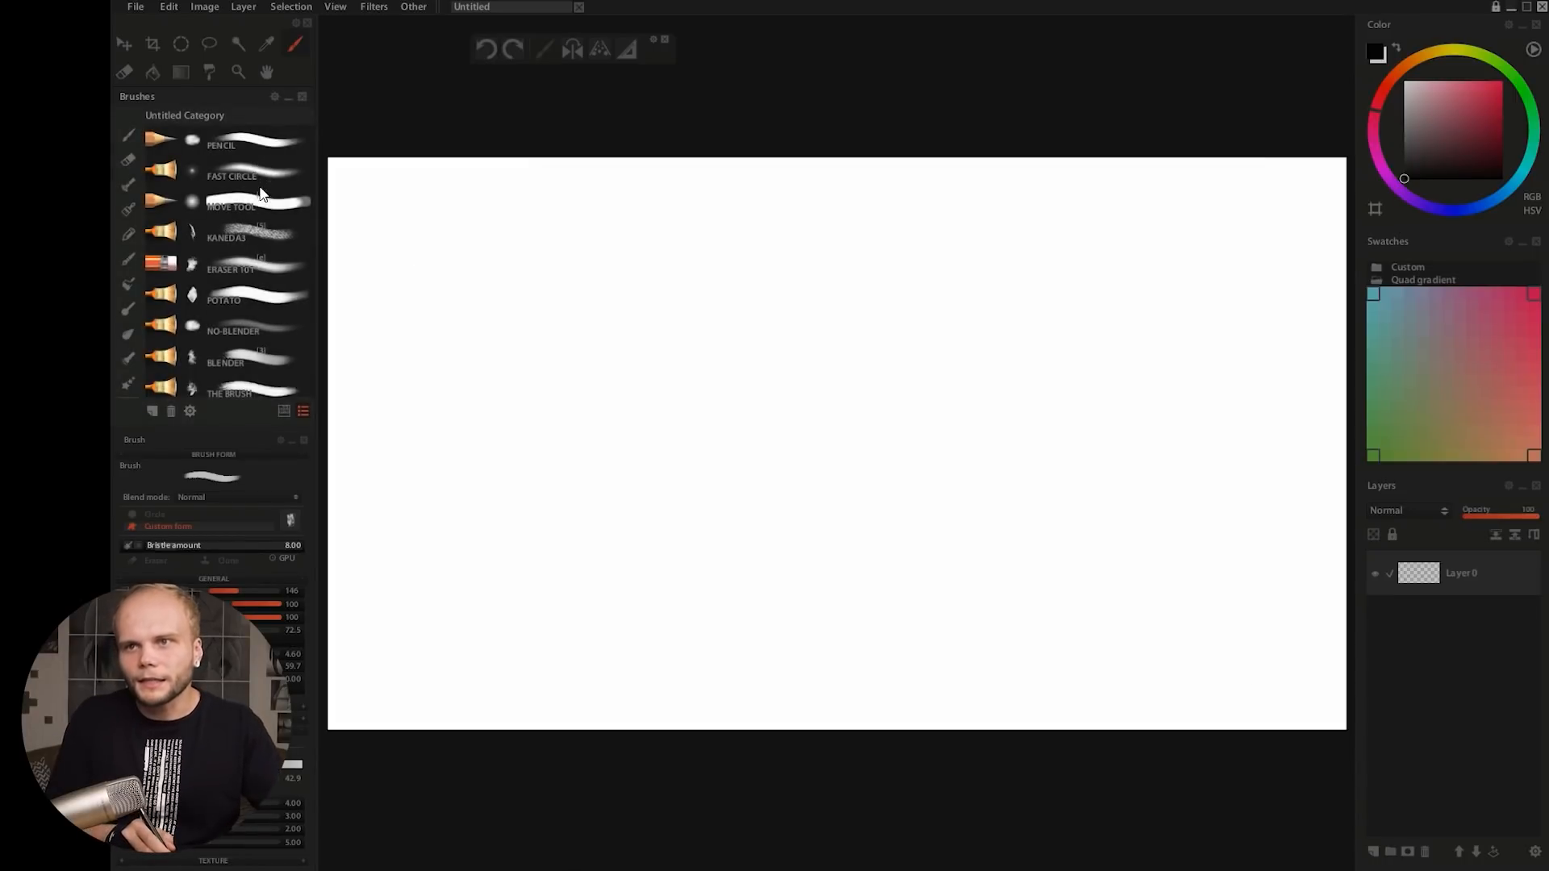
click(228, 231)
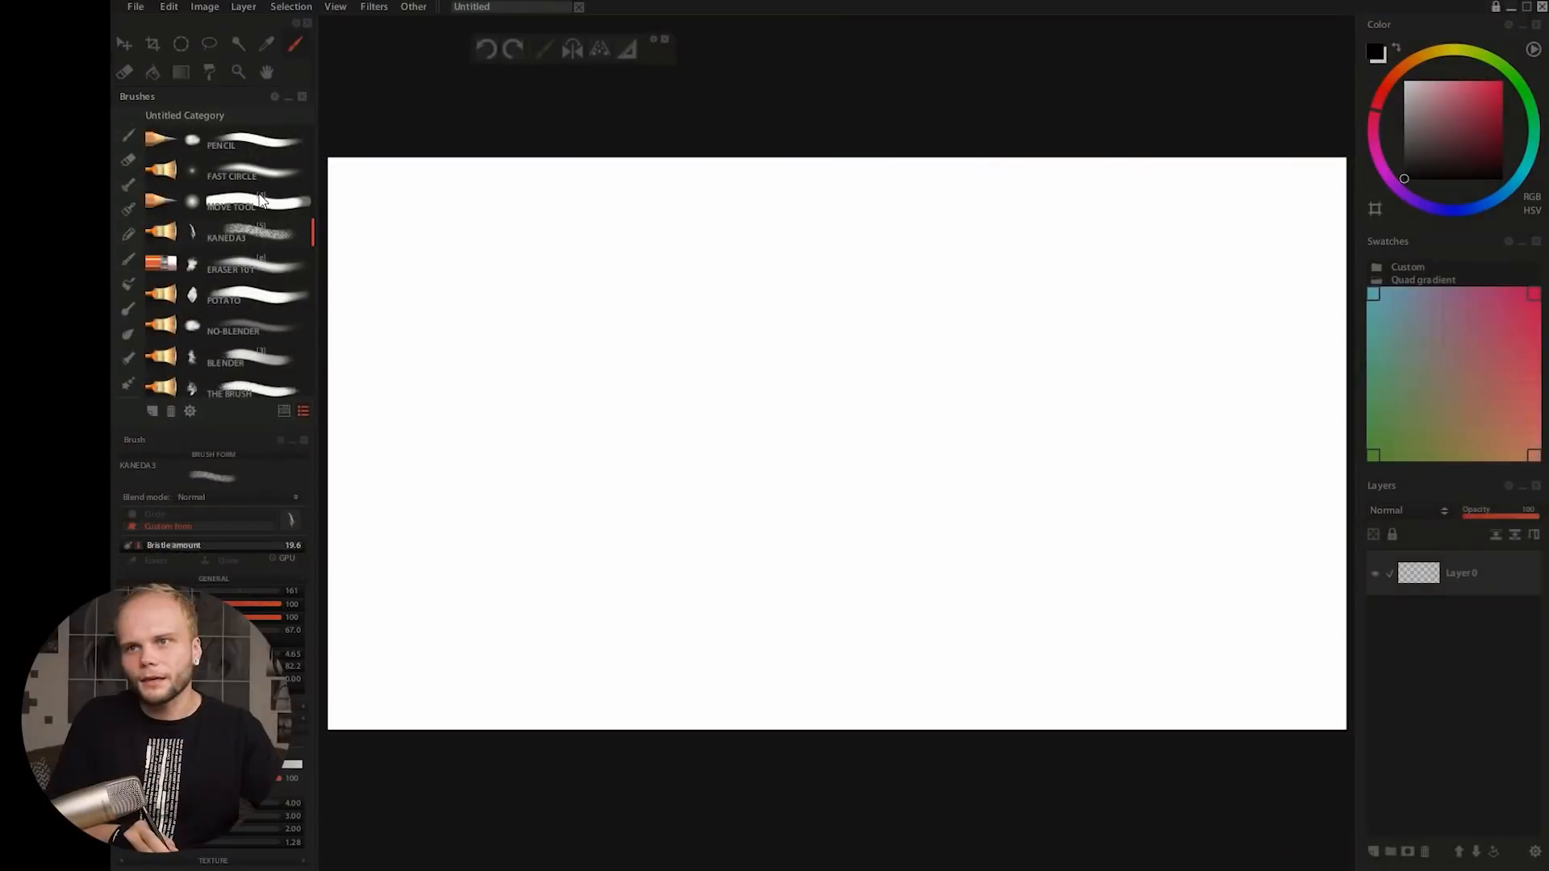
click(231, 207)
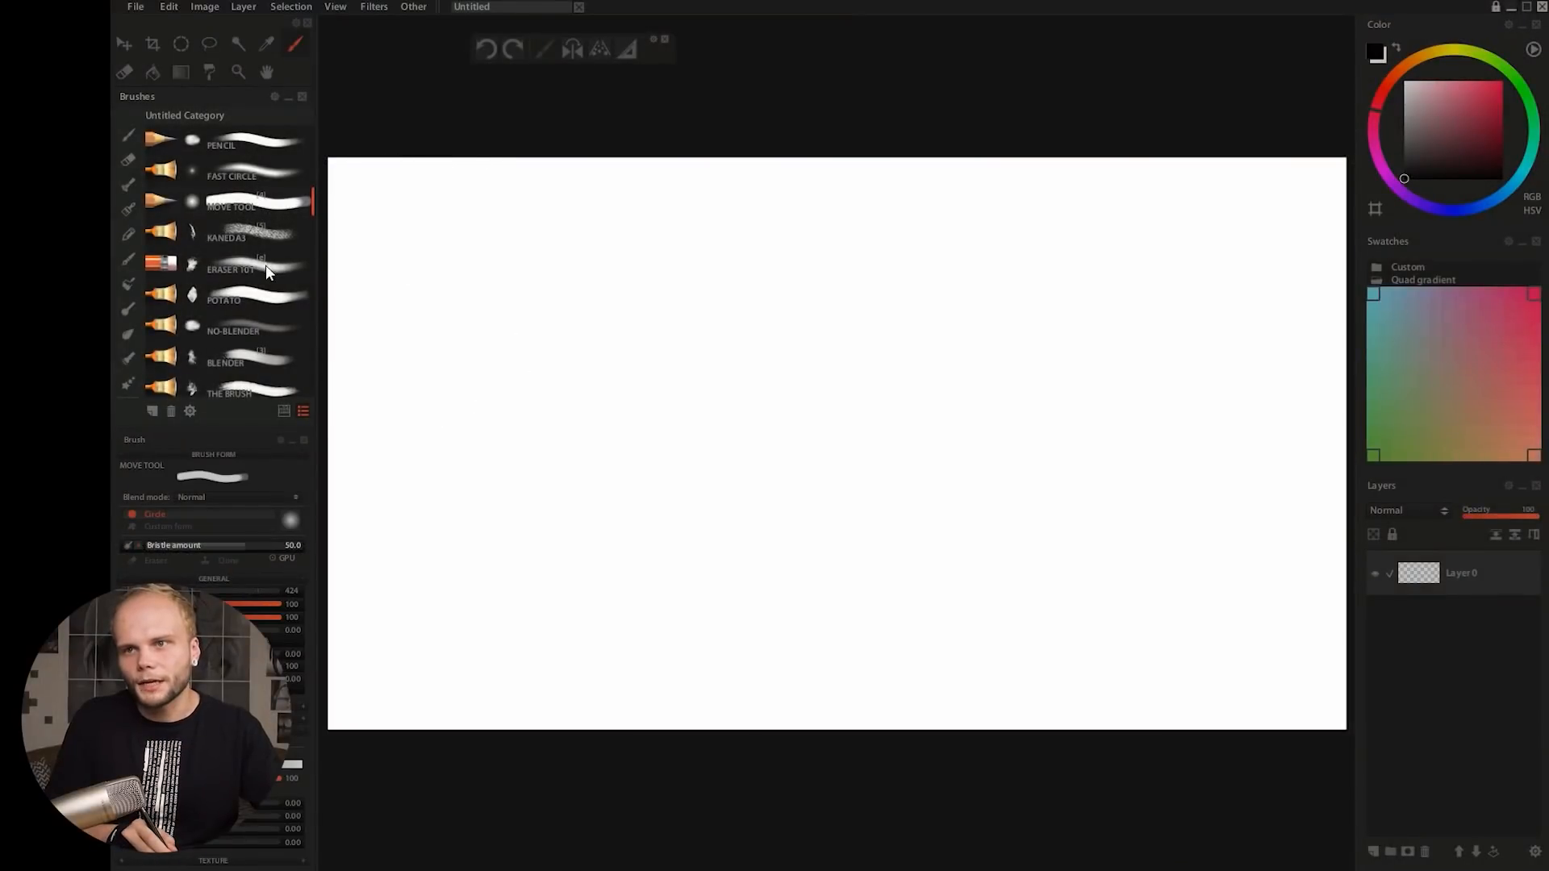
scroll(down, 3)
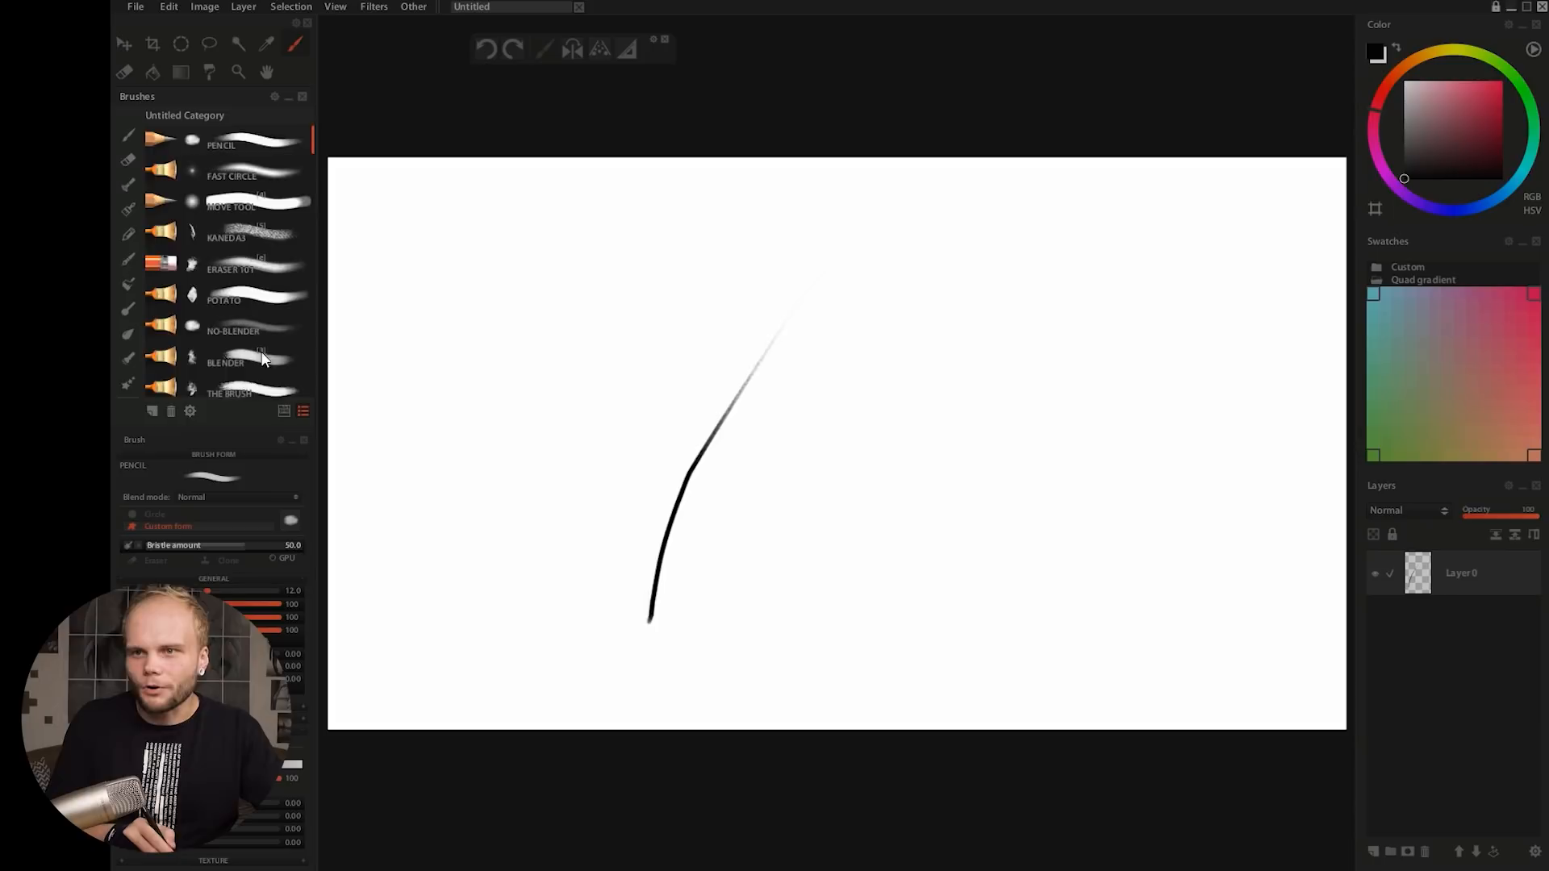
scroll(down, 3)
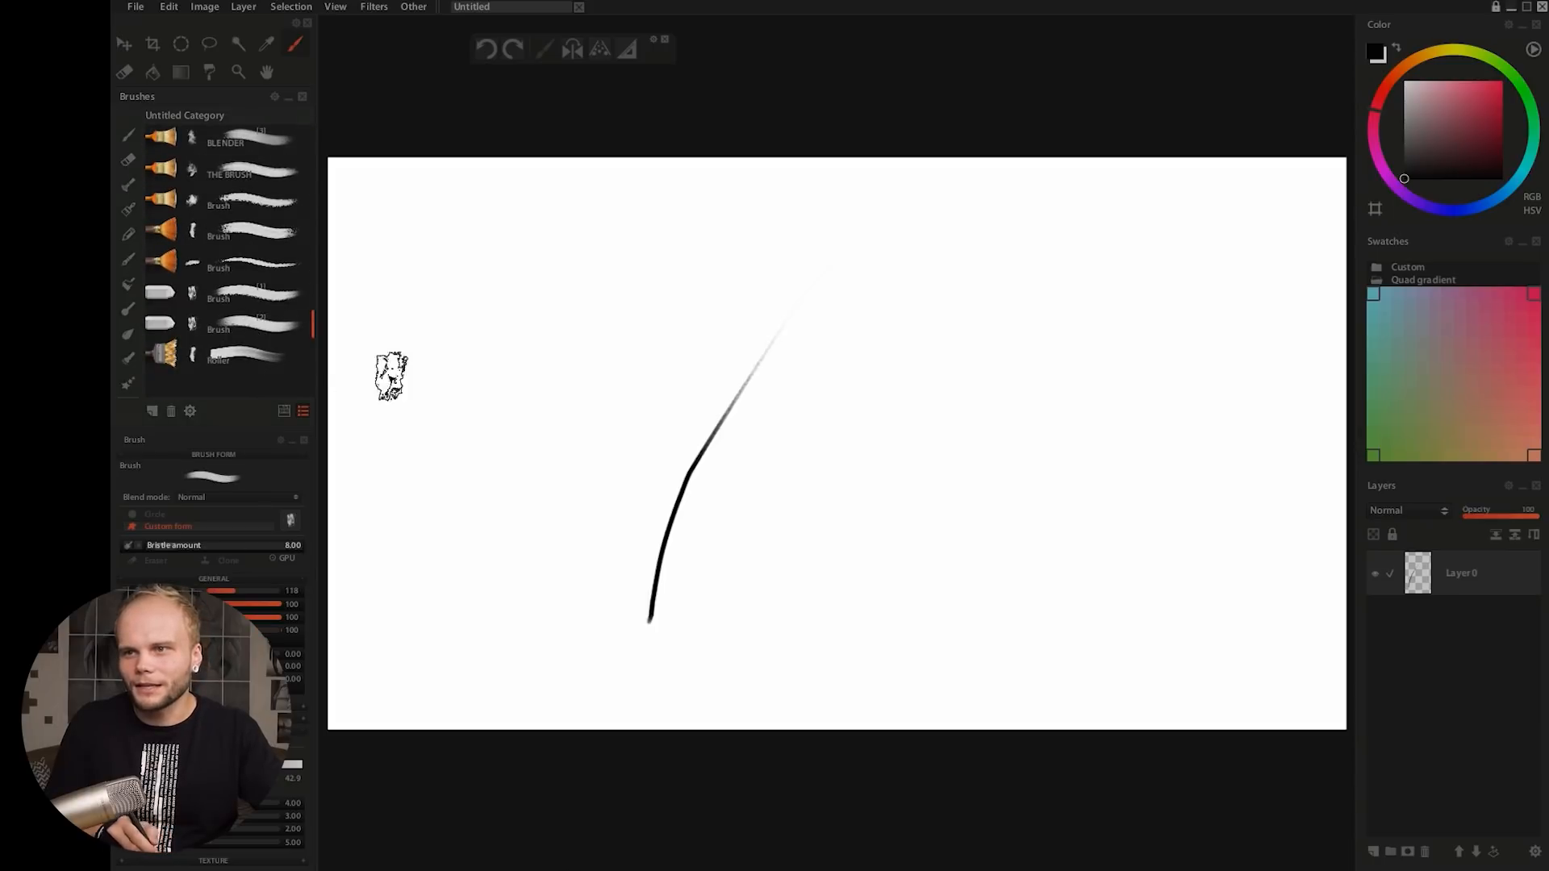
key(ctrl+z)
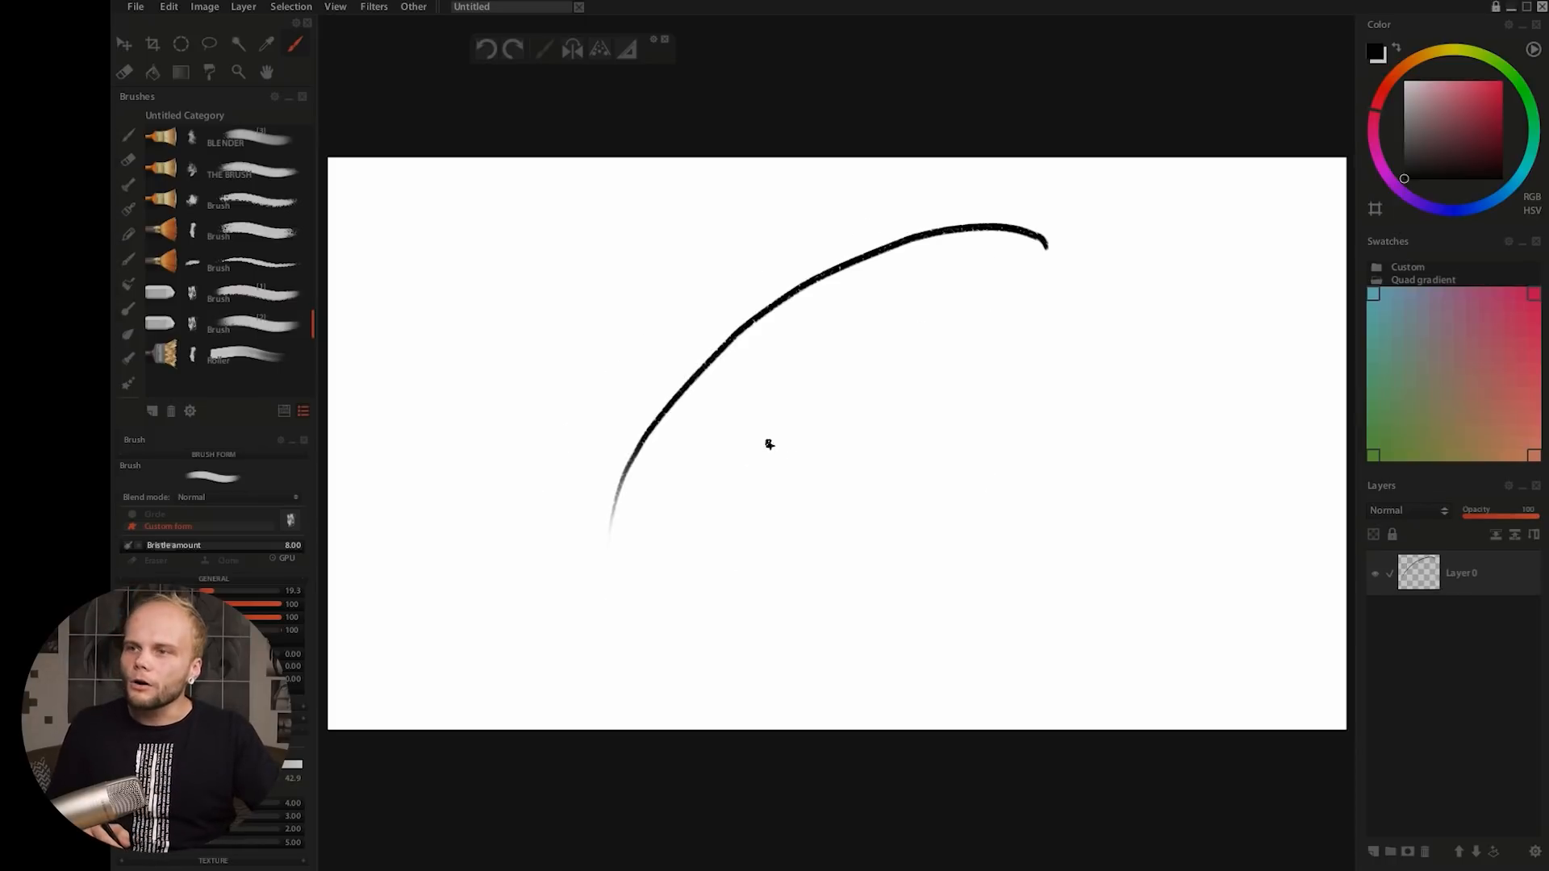
key(ctrl+z)
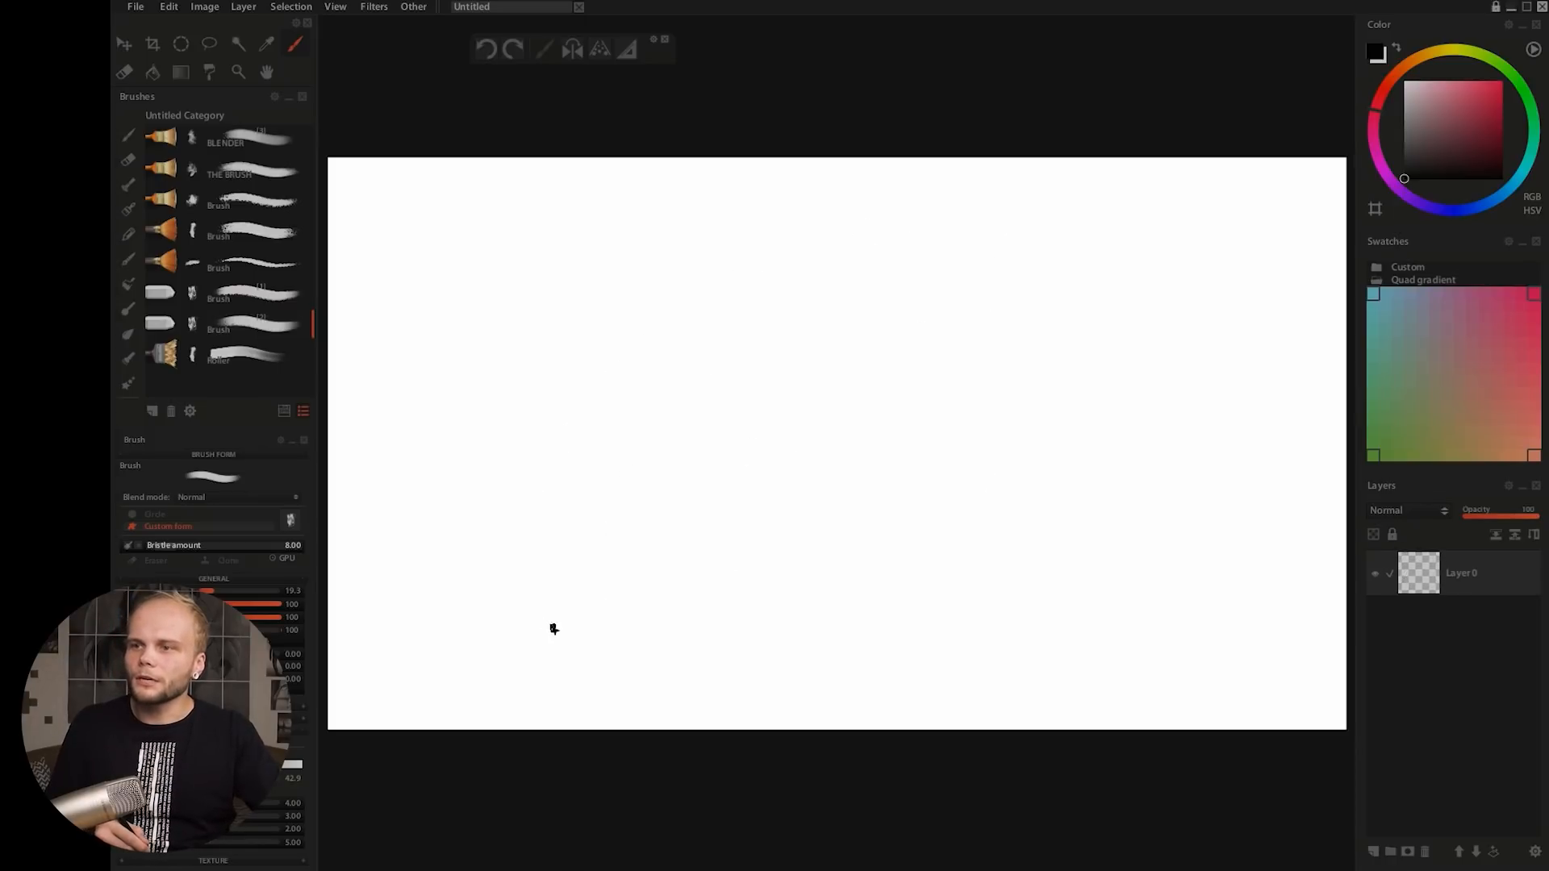
mouse_move(495, 576)
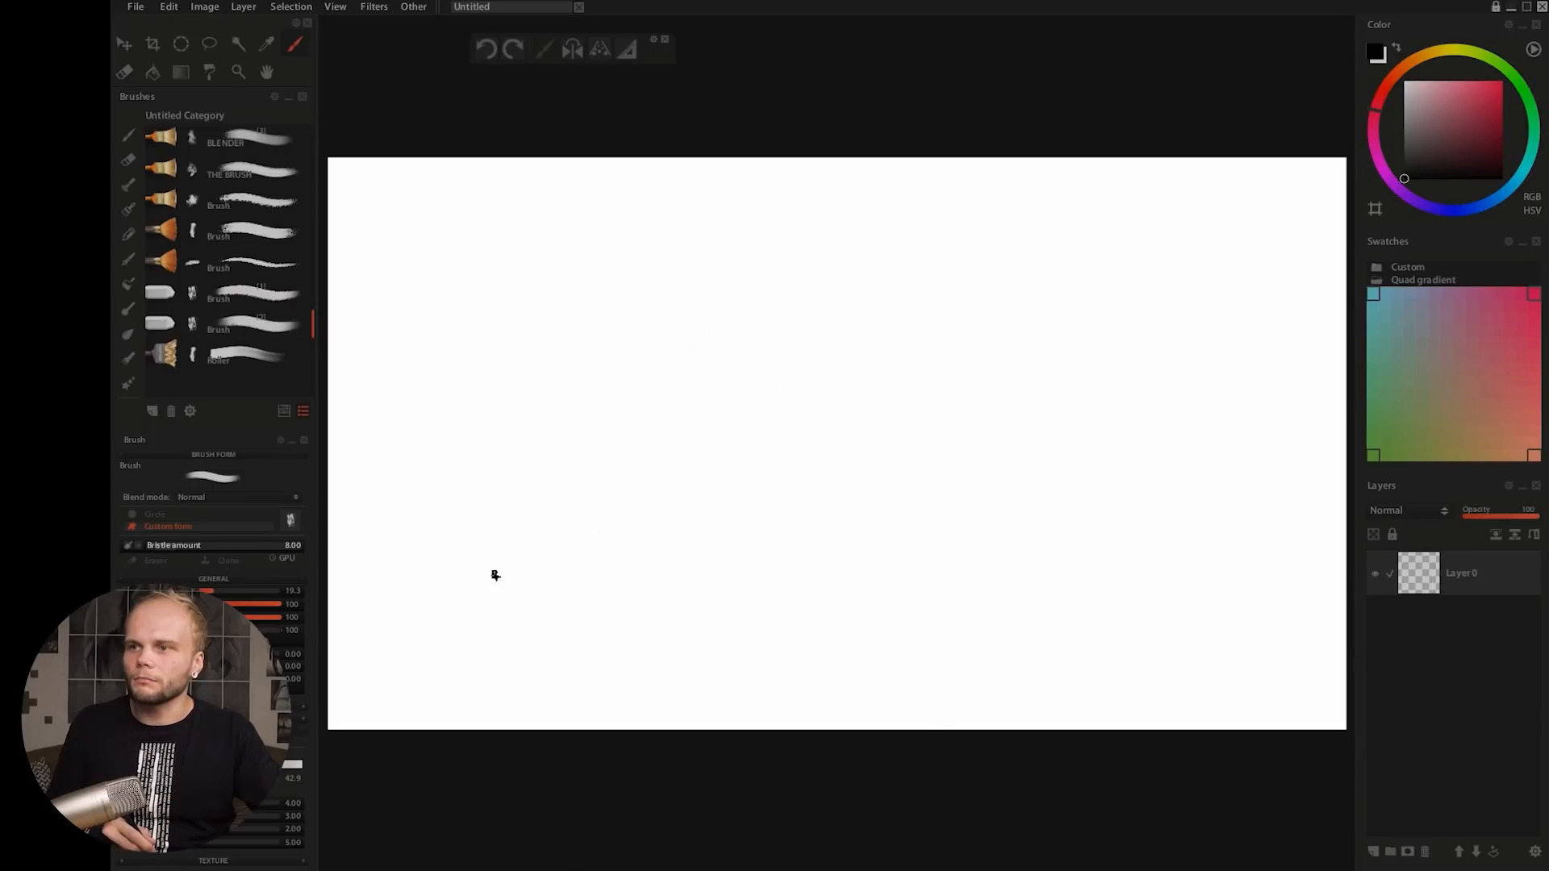